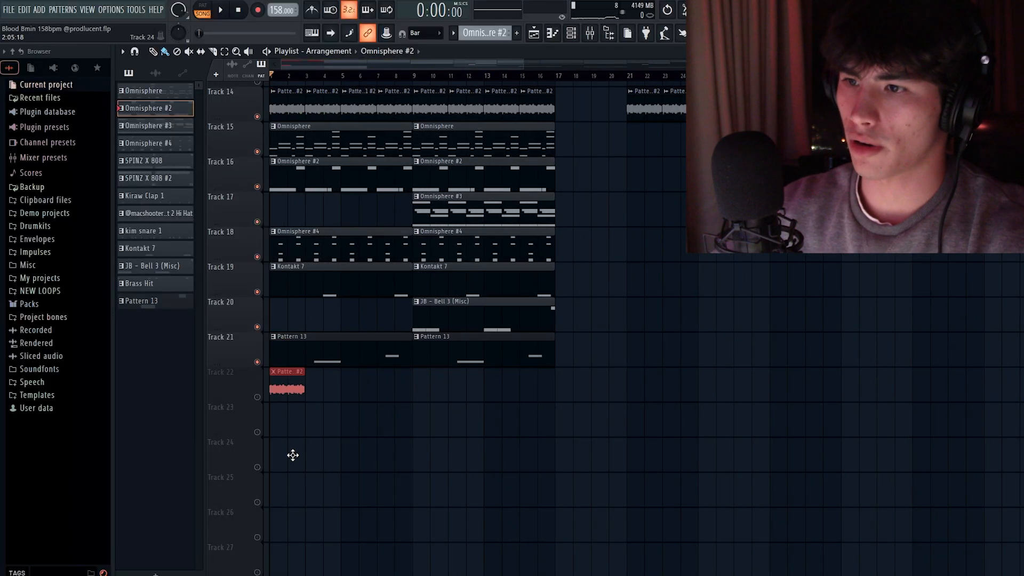
# Confirm the pad clip's Reverse and Stretch settings and remove the stray clip from Track 22
pyautogui.doubleClick(286, 389)
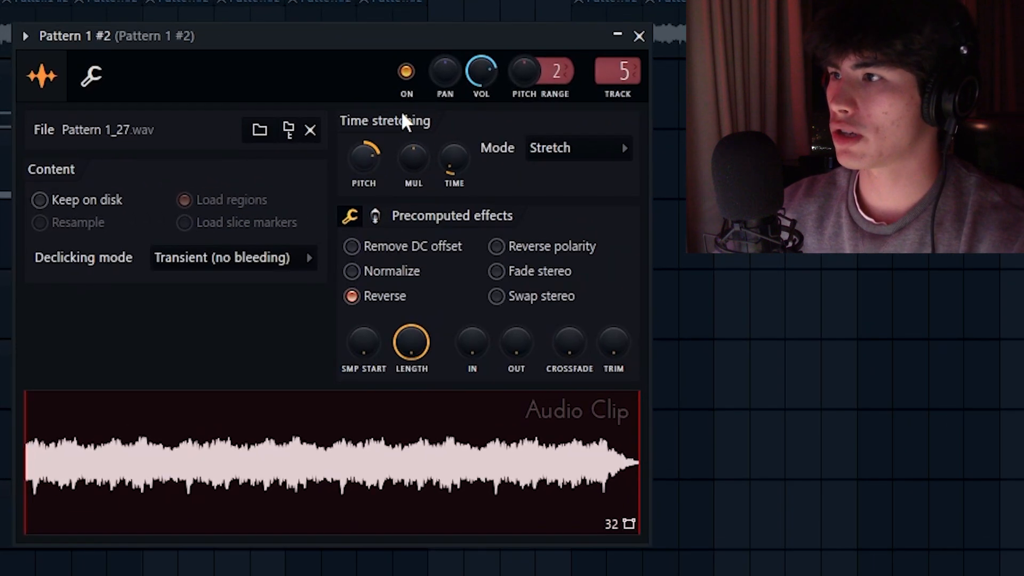
pyautogui.rightClick(363, 157)
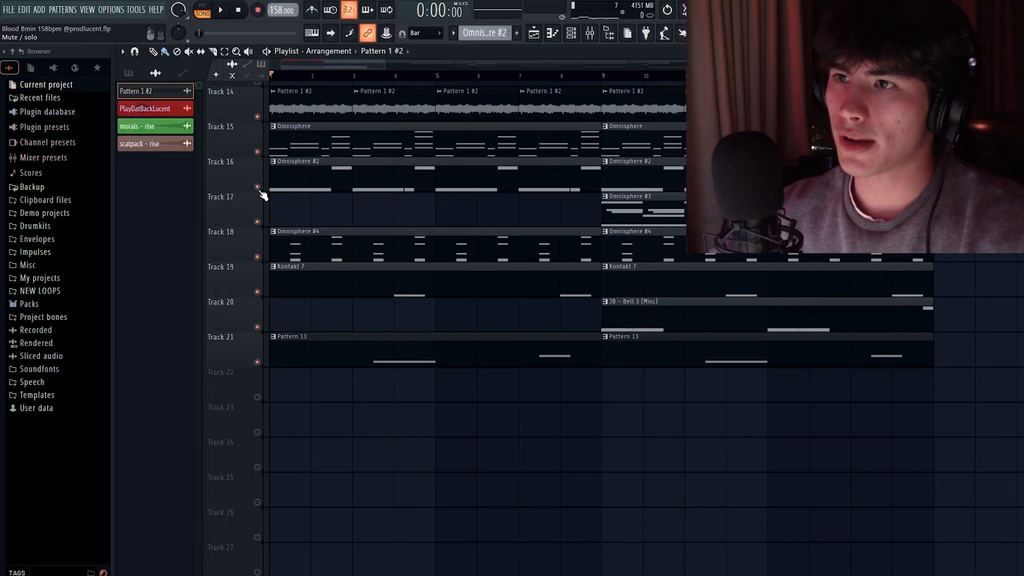
# Solo Tracks 15 and 16 and view the two-note Omnisphere #2 bass pattern in the Piano roll
pyautogui.click(238, 10)
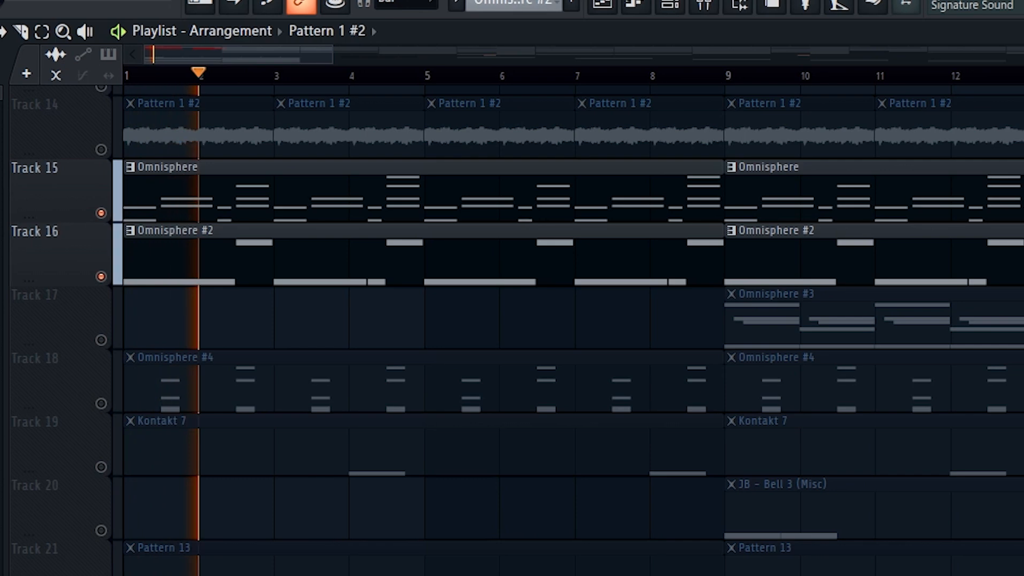
pyautogui.hscroll(-3)
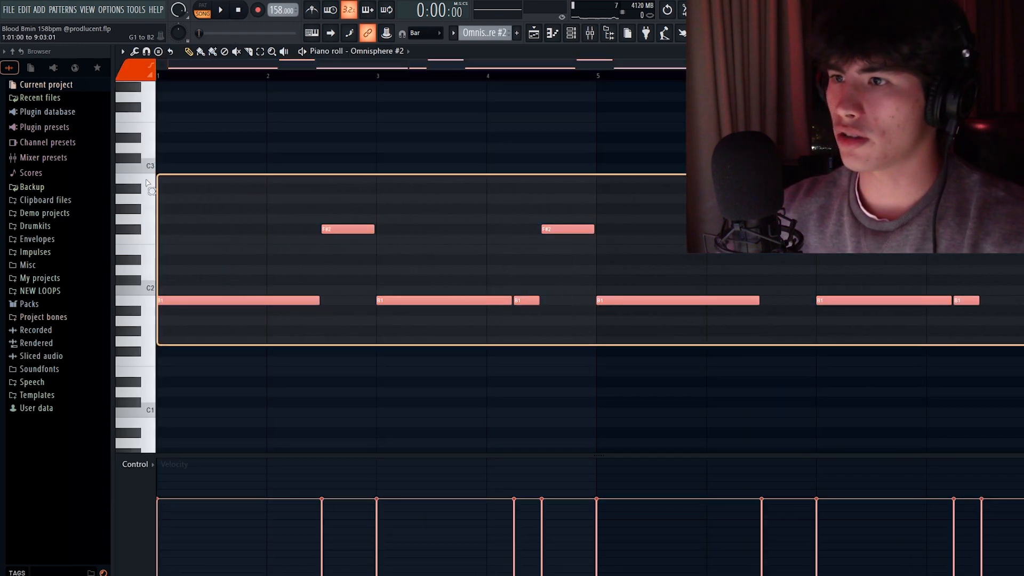
pyautogui.click(558, 82)
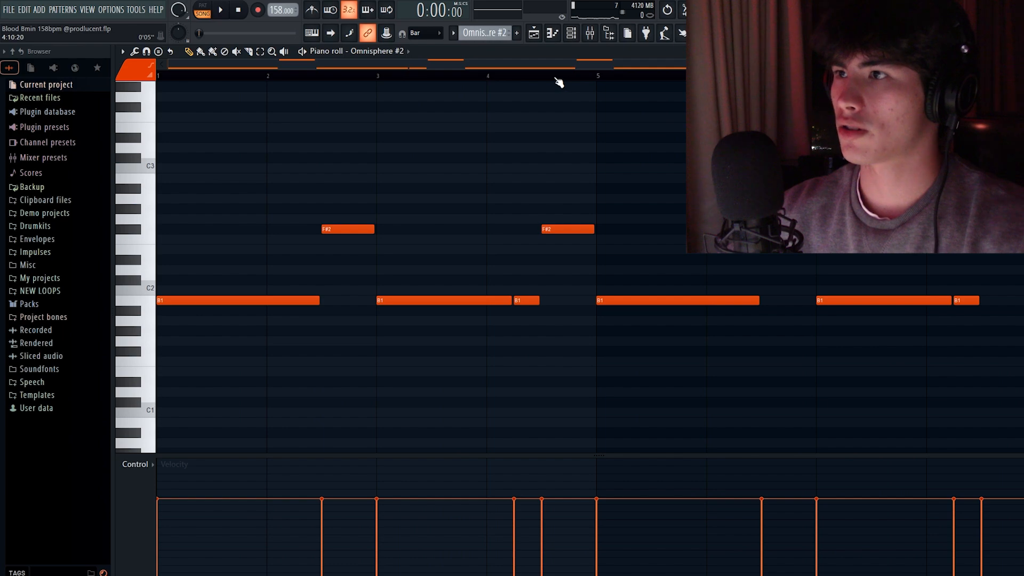